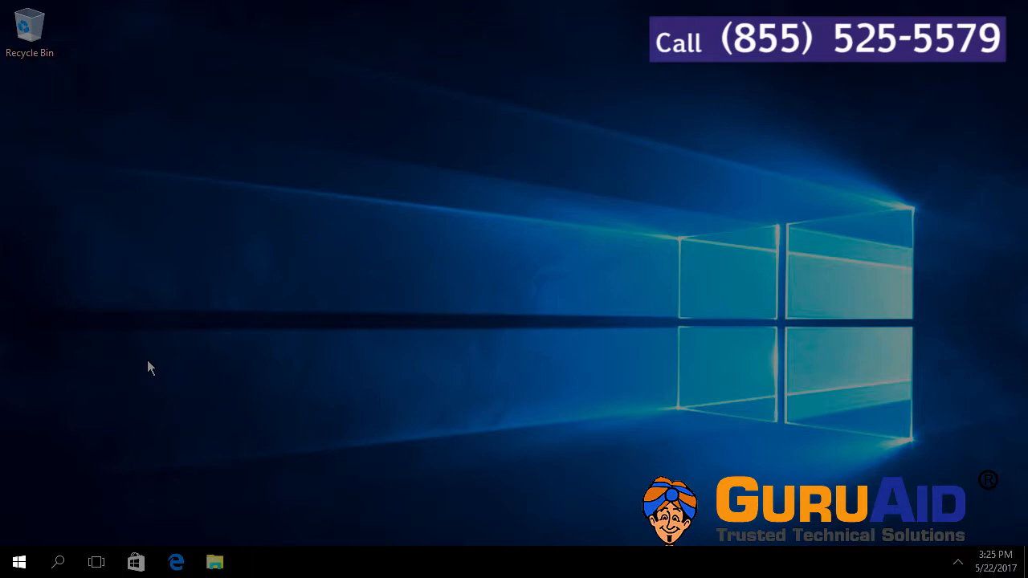
Launch the Settings app from the Start menu's left column
click(14, 562)
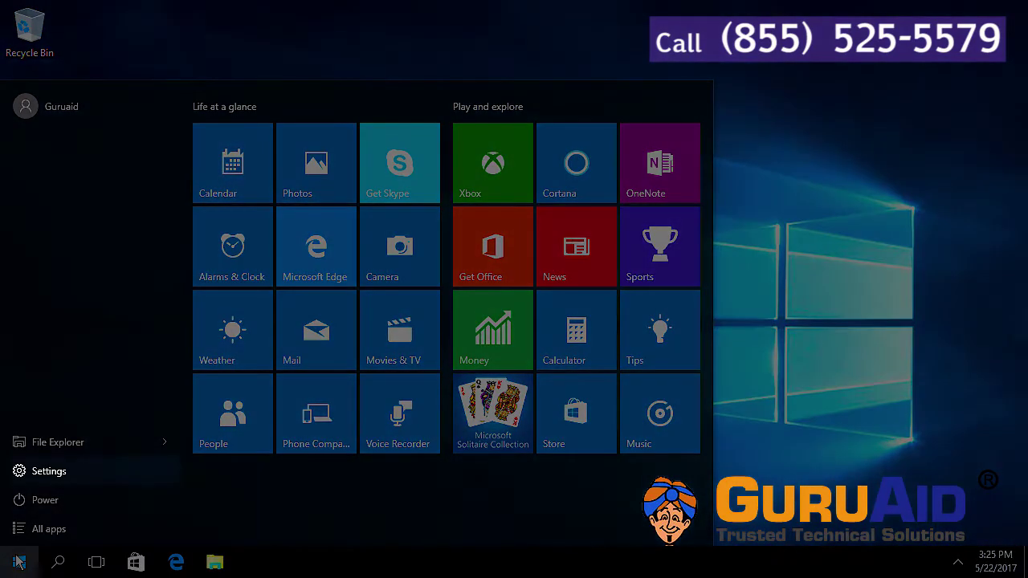
click(49, 471)
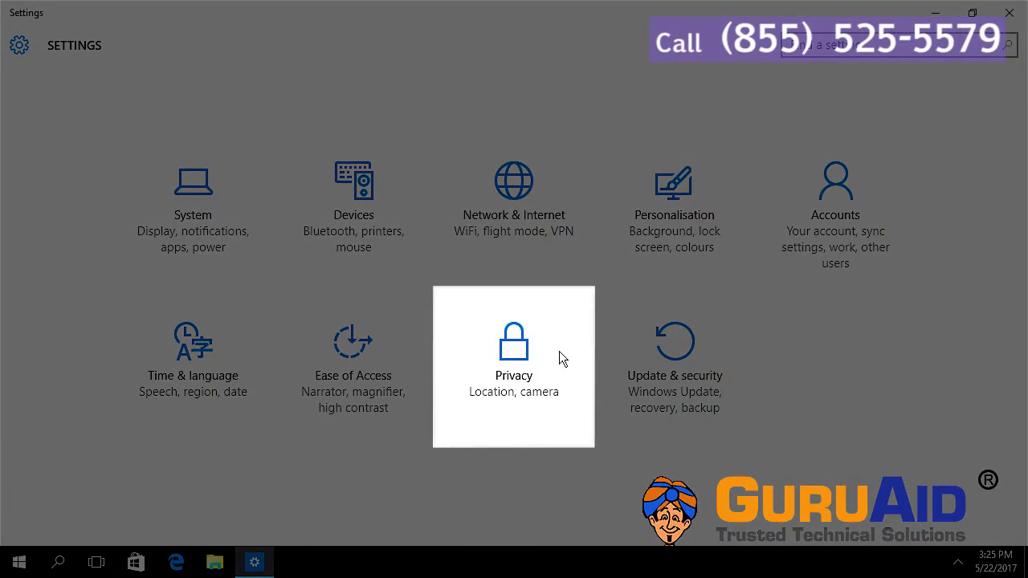
Go to Privacy > Microphone and allow Microsoft Edge to use the microphone
click(514, 353)
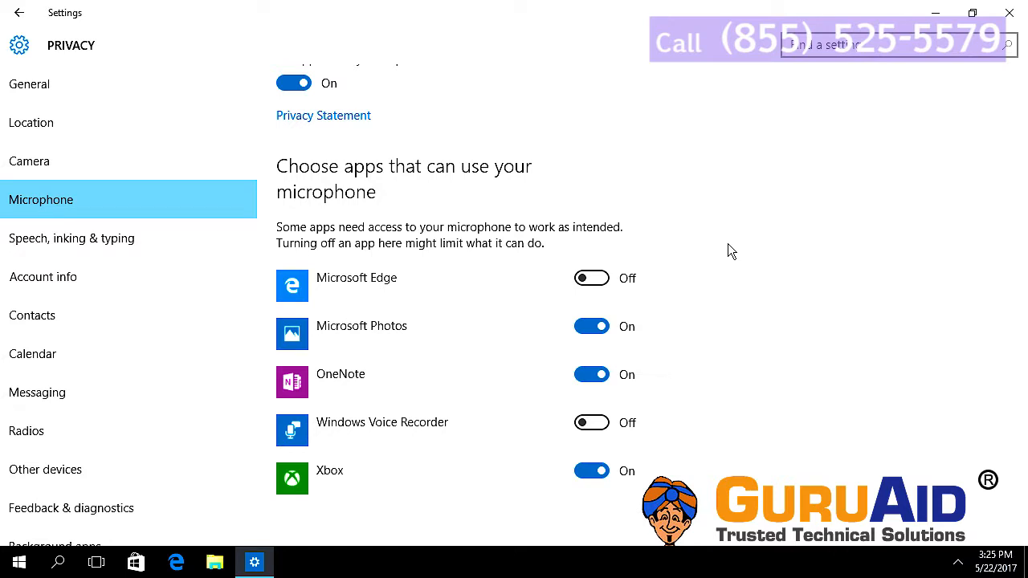
click(591, 278)
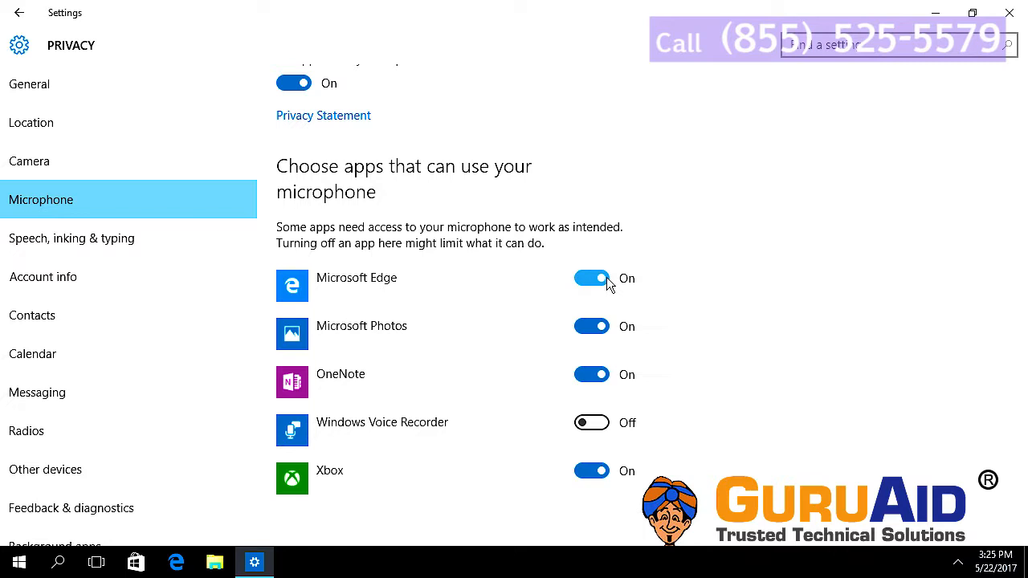
mouse_move(591, 326)
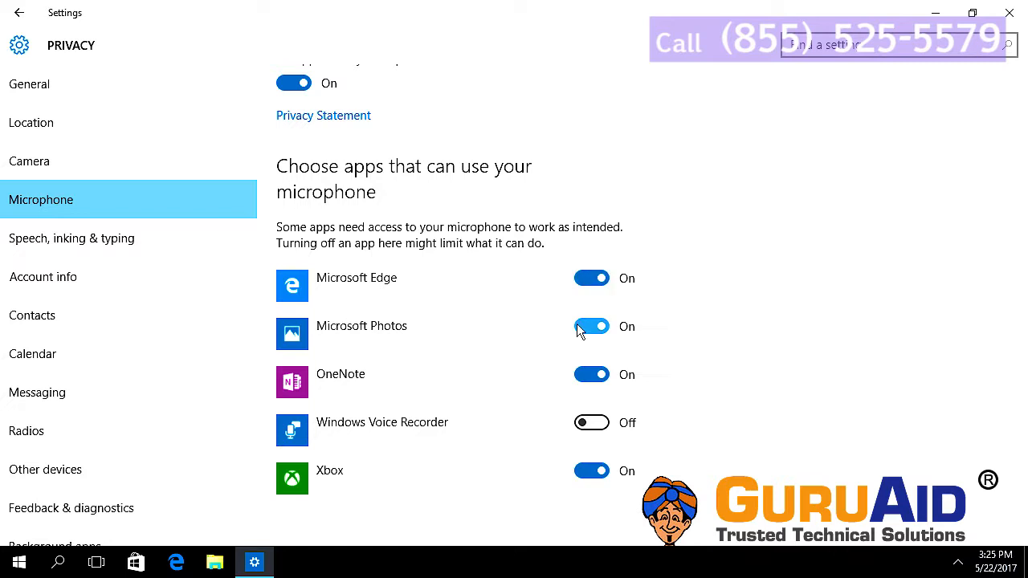
Turn microphone access off for Microsoft Photos and OneNote, and on for Windows Voice Recorder
click(591, 326)
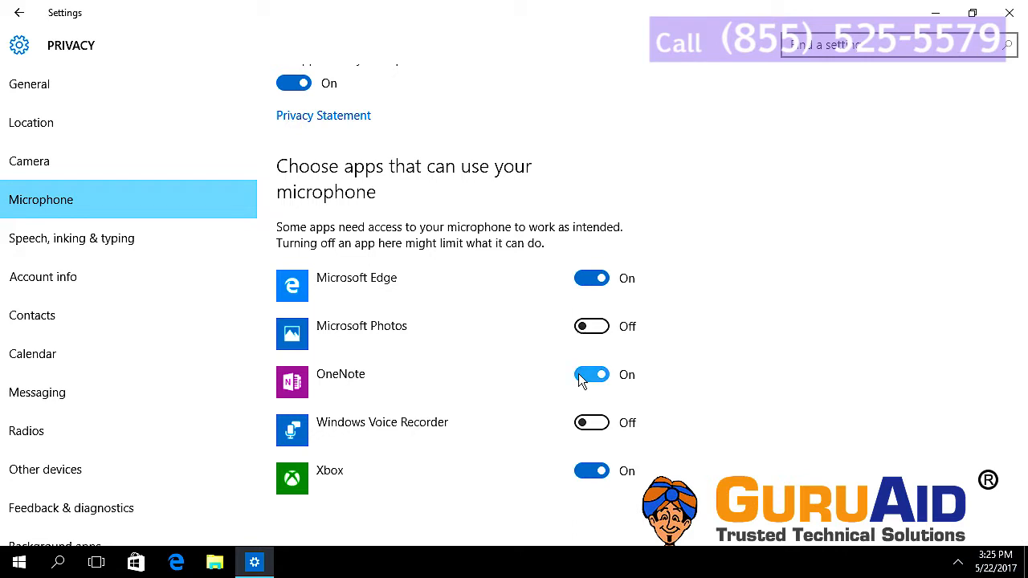
click(591, 374)
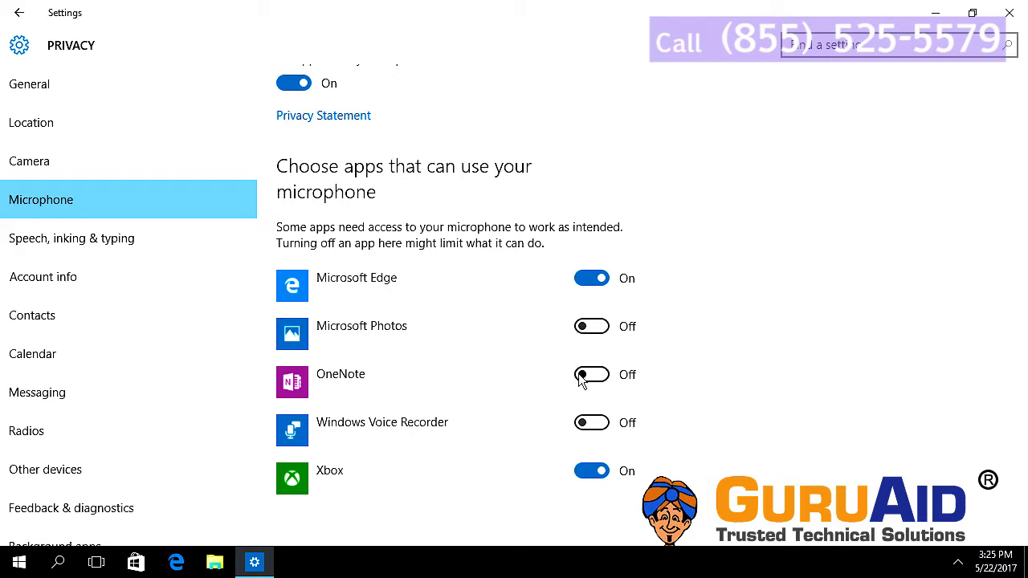
click(591, 423)
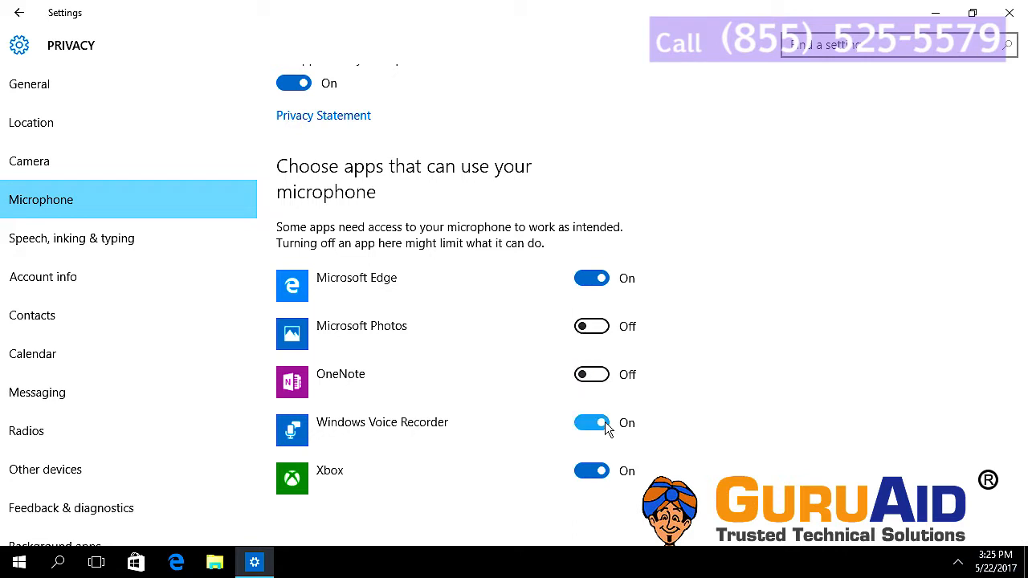
mouse_move(581, 479)
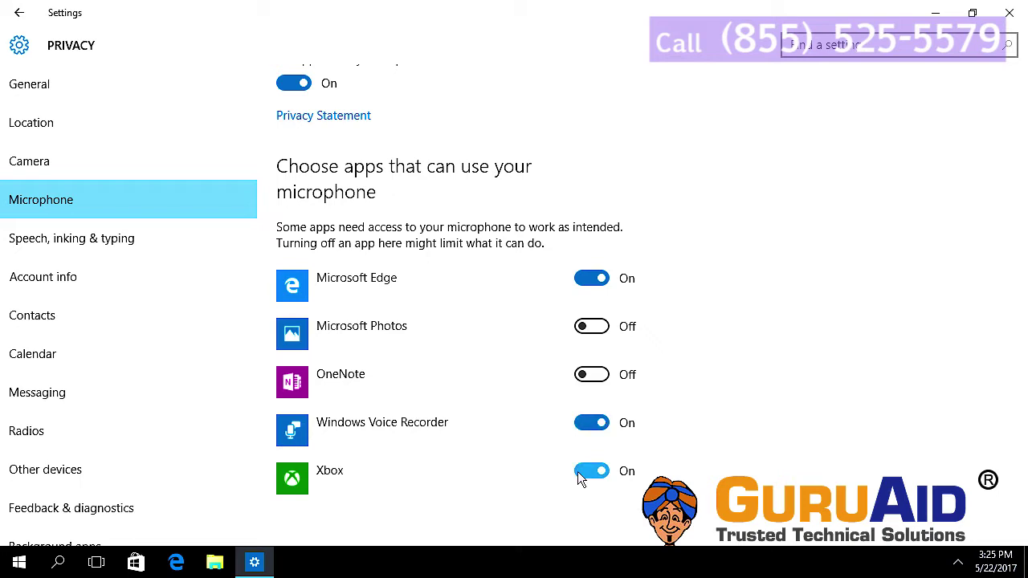